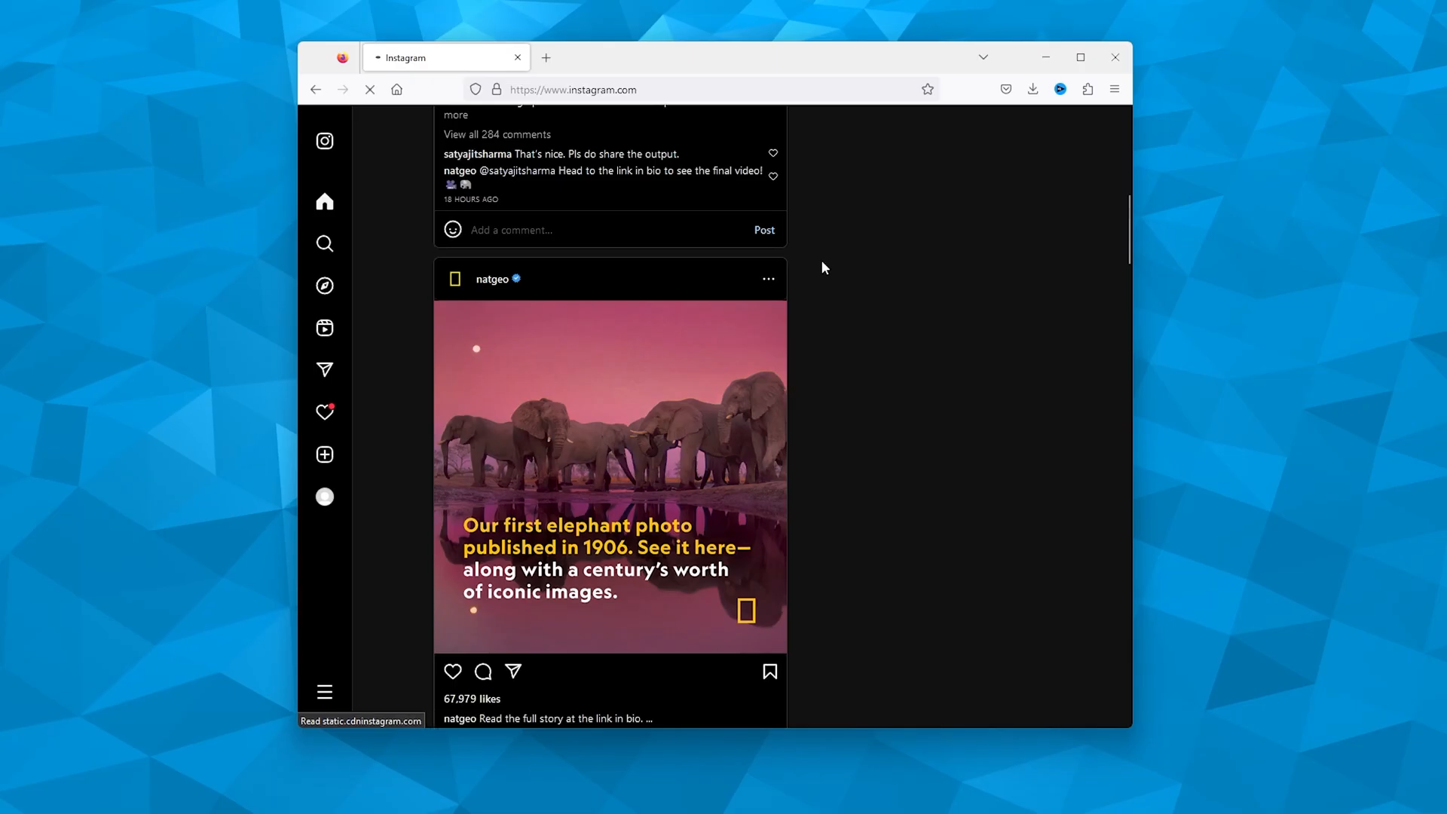
Step: Scroll the Instagram home feed down to the natgeo orca and herring post
{"action": "left_click", "coordinate": [370, 90]}
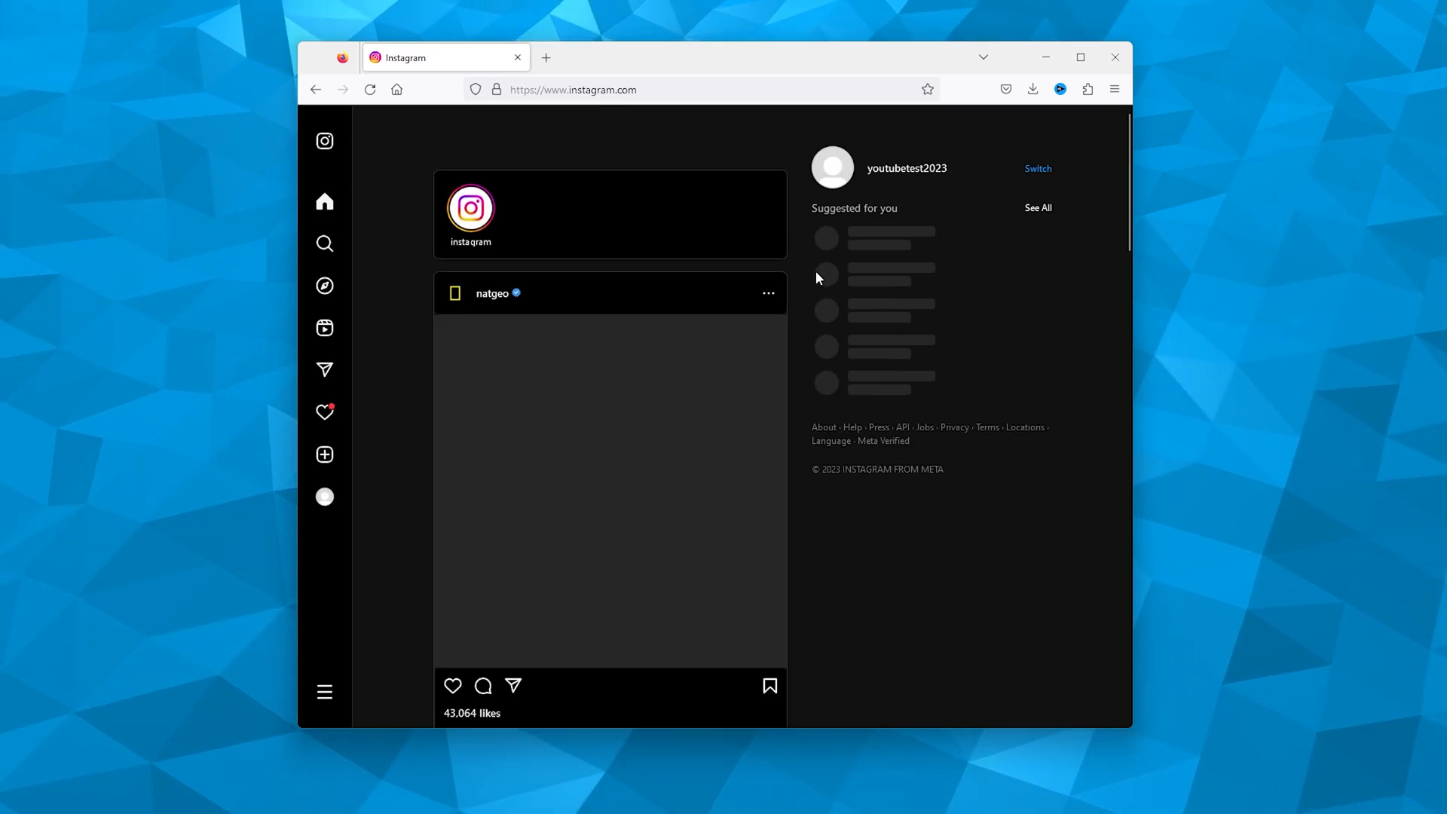
{"action": "scroll", "scroll_direction": "down", "scroll_amount": 3}
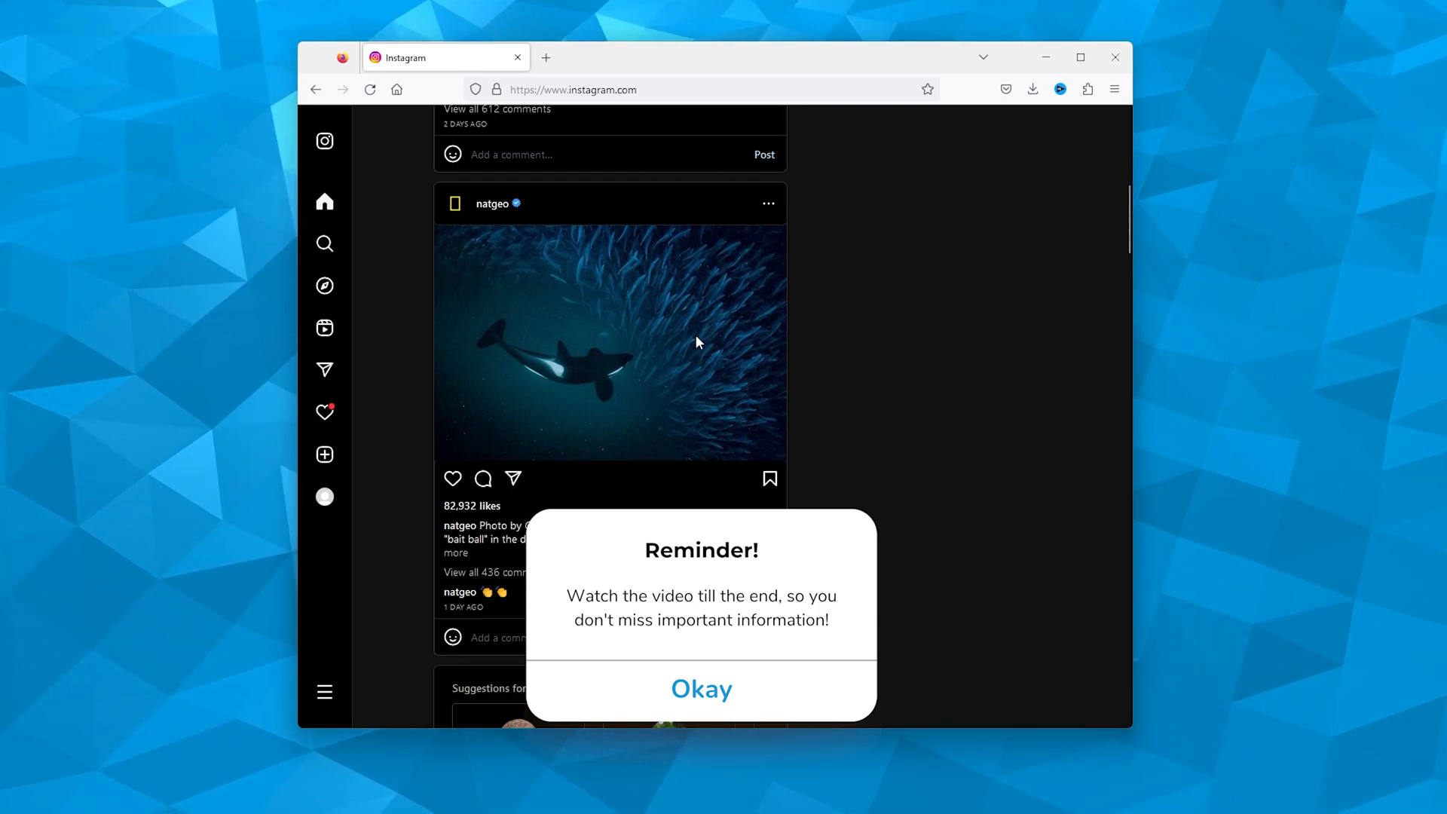
{"action": "left_click", "coordinate": [700, 688]}
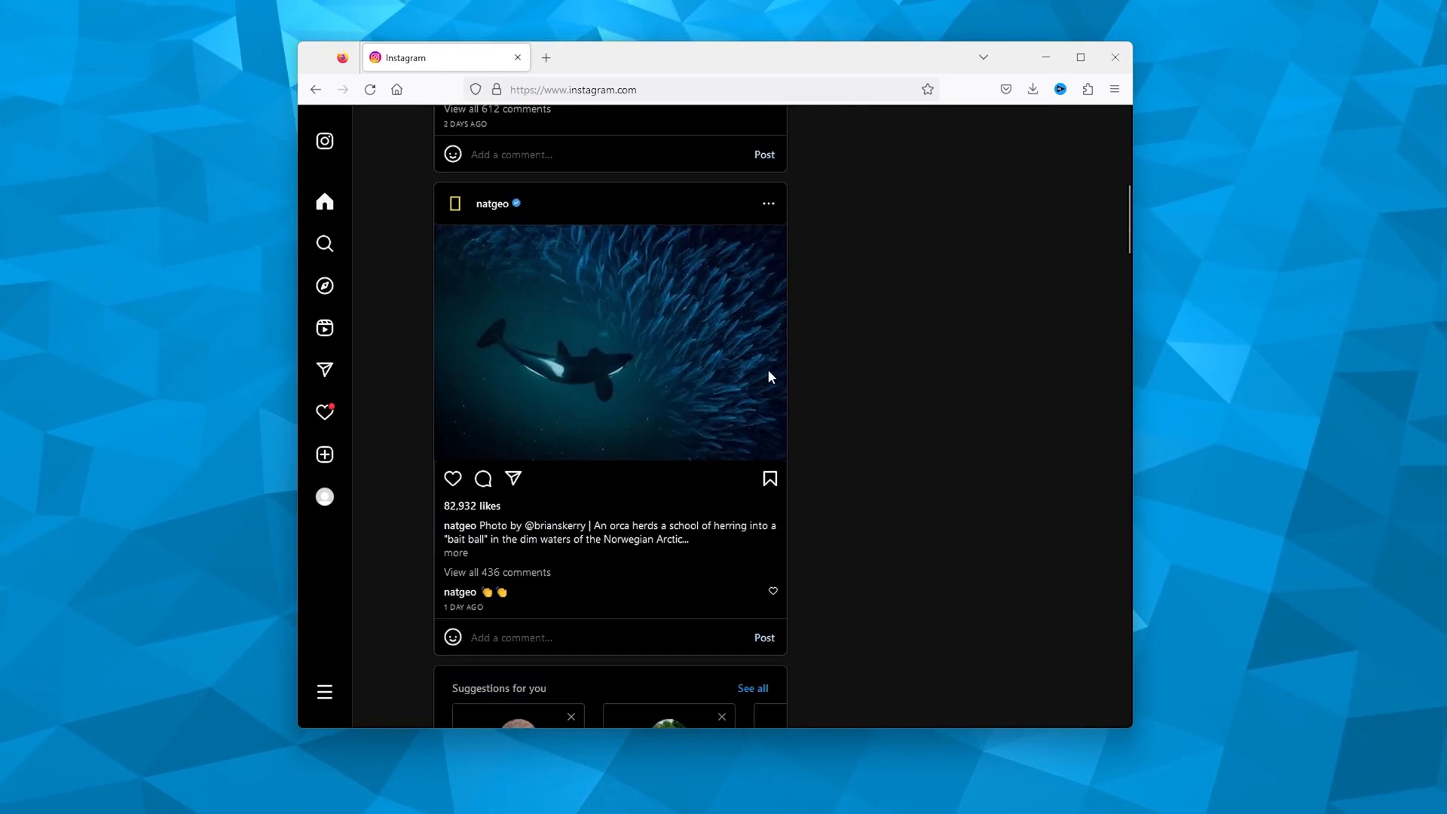
{"action": "mouse_move", "coordinate": [605, 337]}
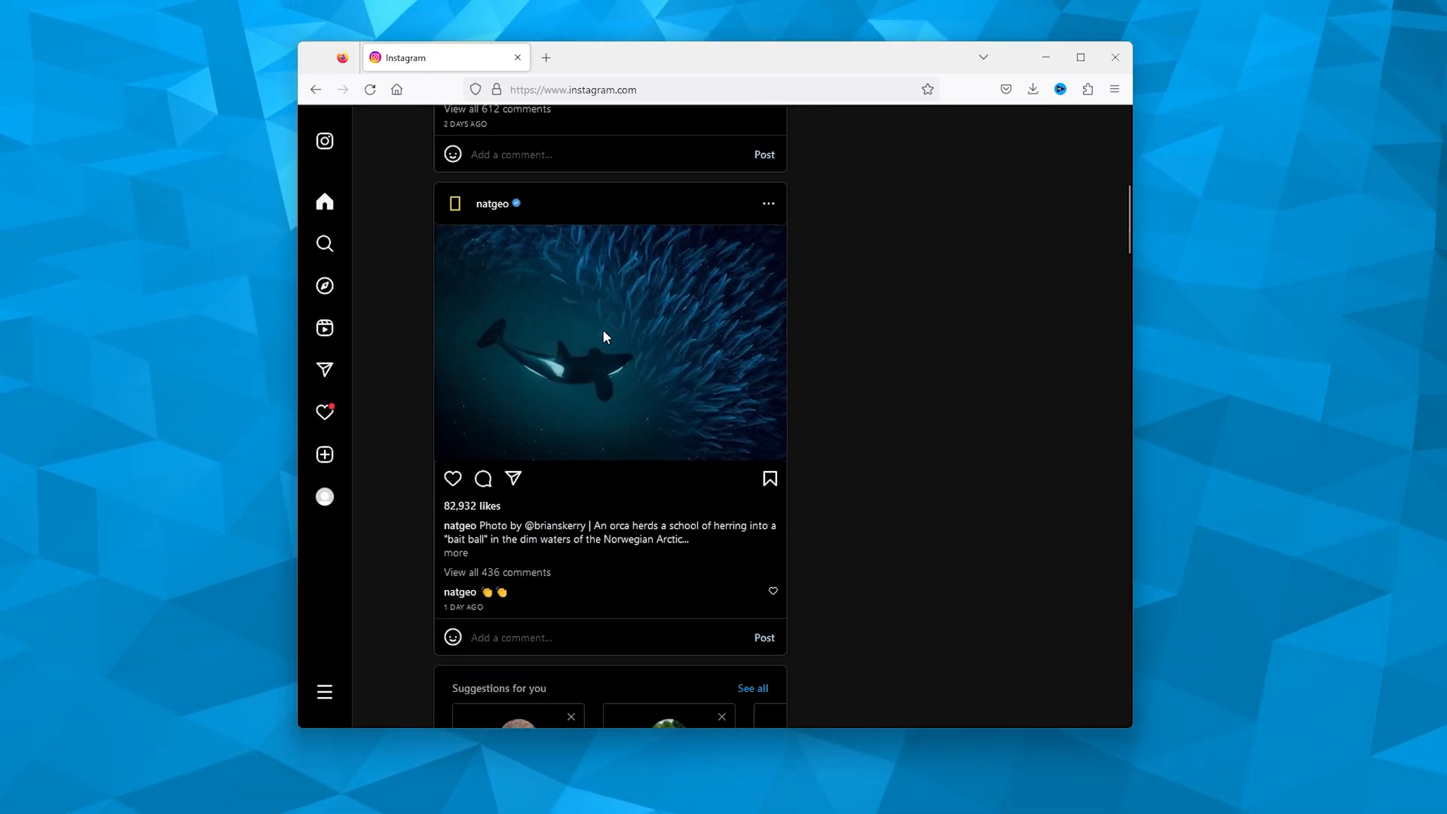
{"action": "mouse_move", "coordinate": [611, 389]}
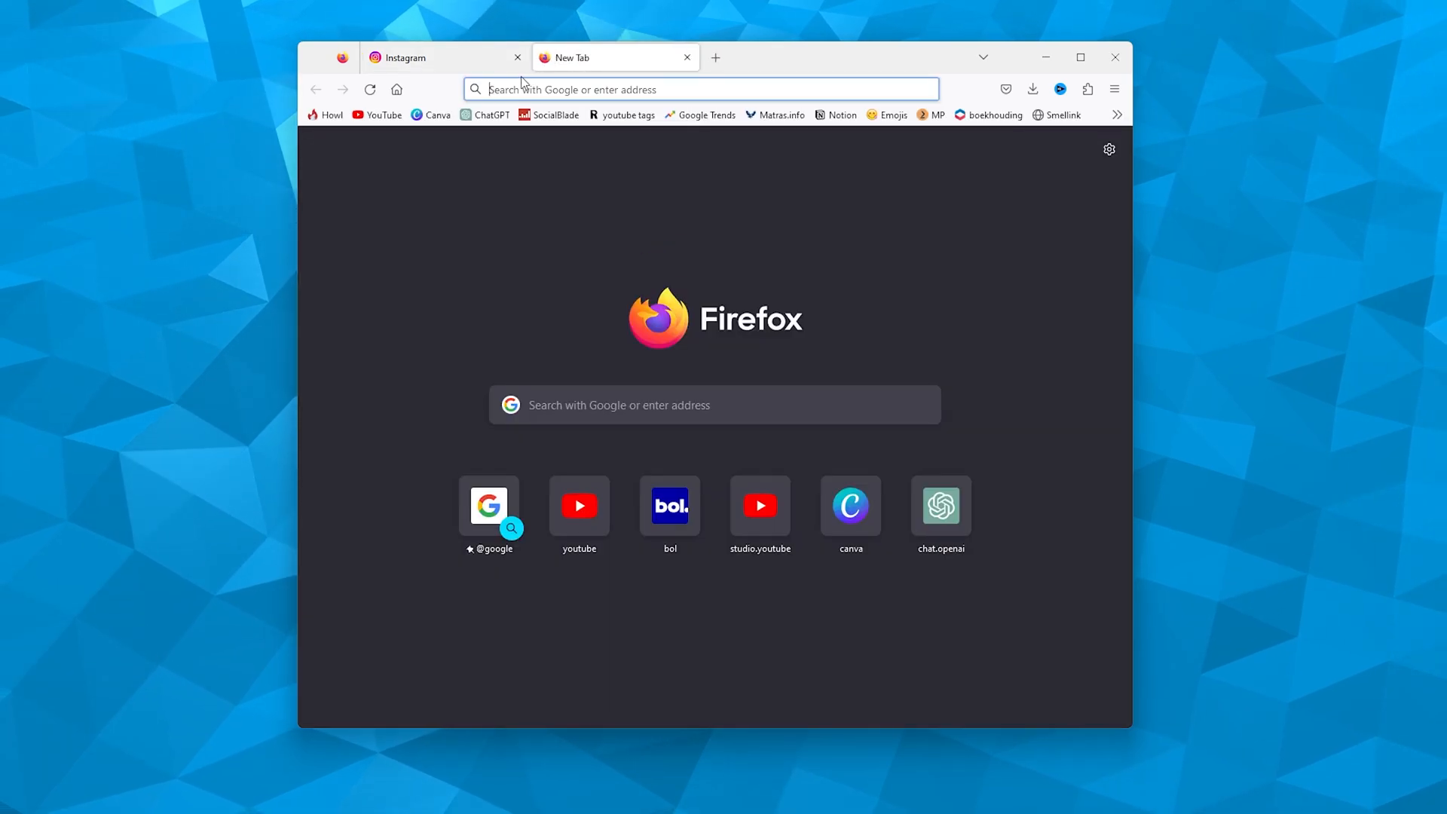
Step: Search 'instagram photo downloader' in a new tab
{"action": "type", "text": "ins"}
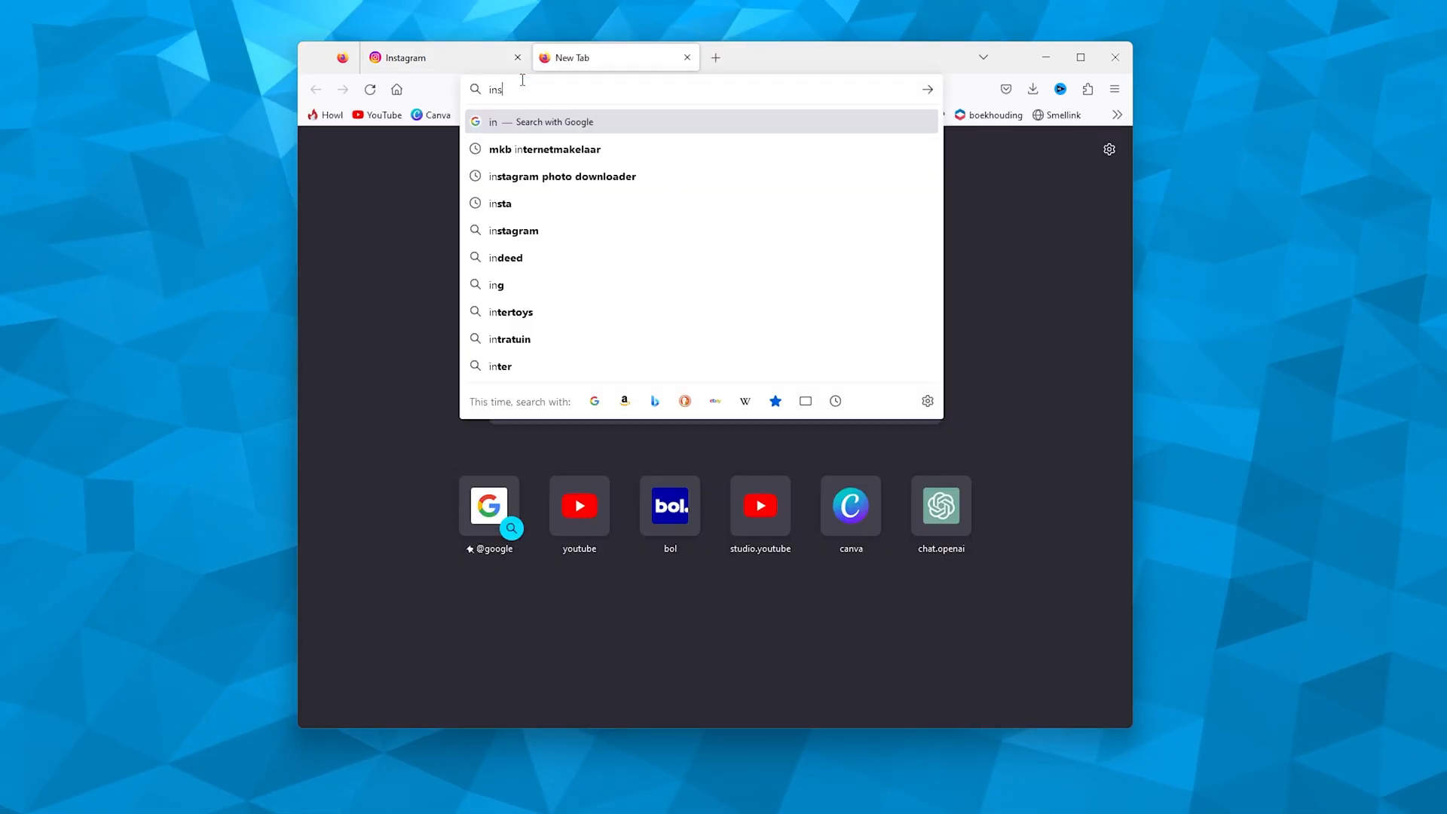
{"action": "type", "text": "t"}
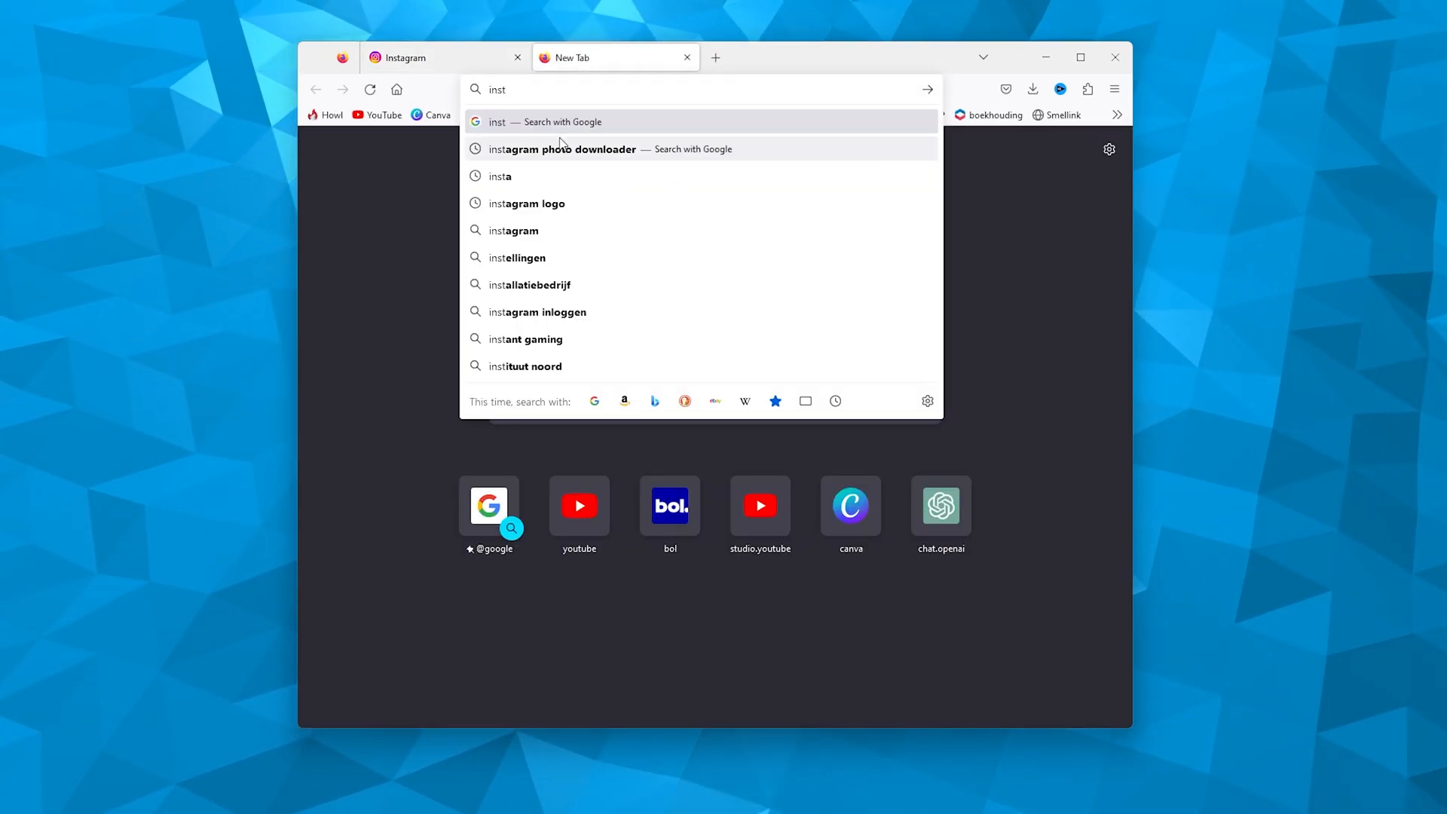
{"action": "left_click", "coordinate": [564, 149]}
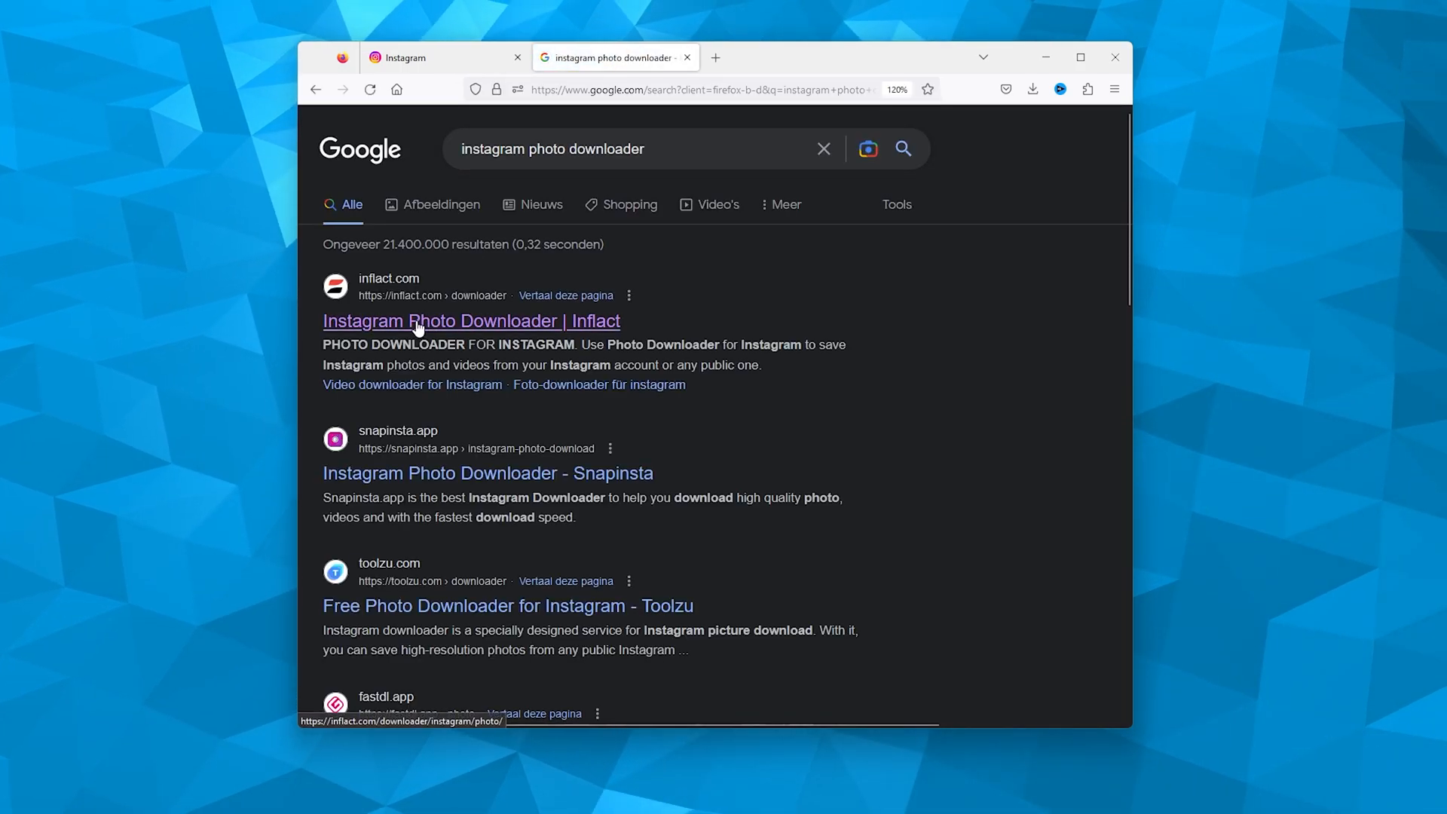
Step: Open the Inflact photo downloader result and return to the Instagram feed tab
{"action": "left_click", "coordinate": [470, 320]}
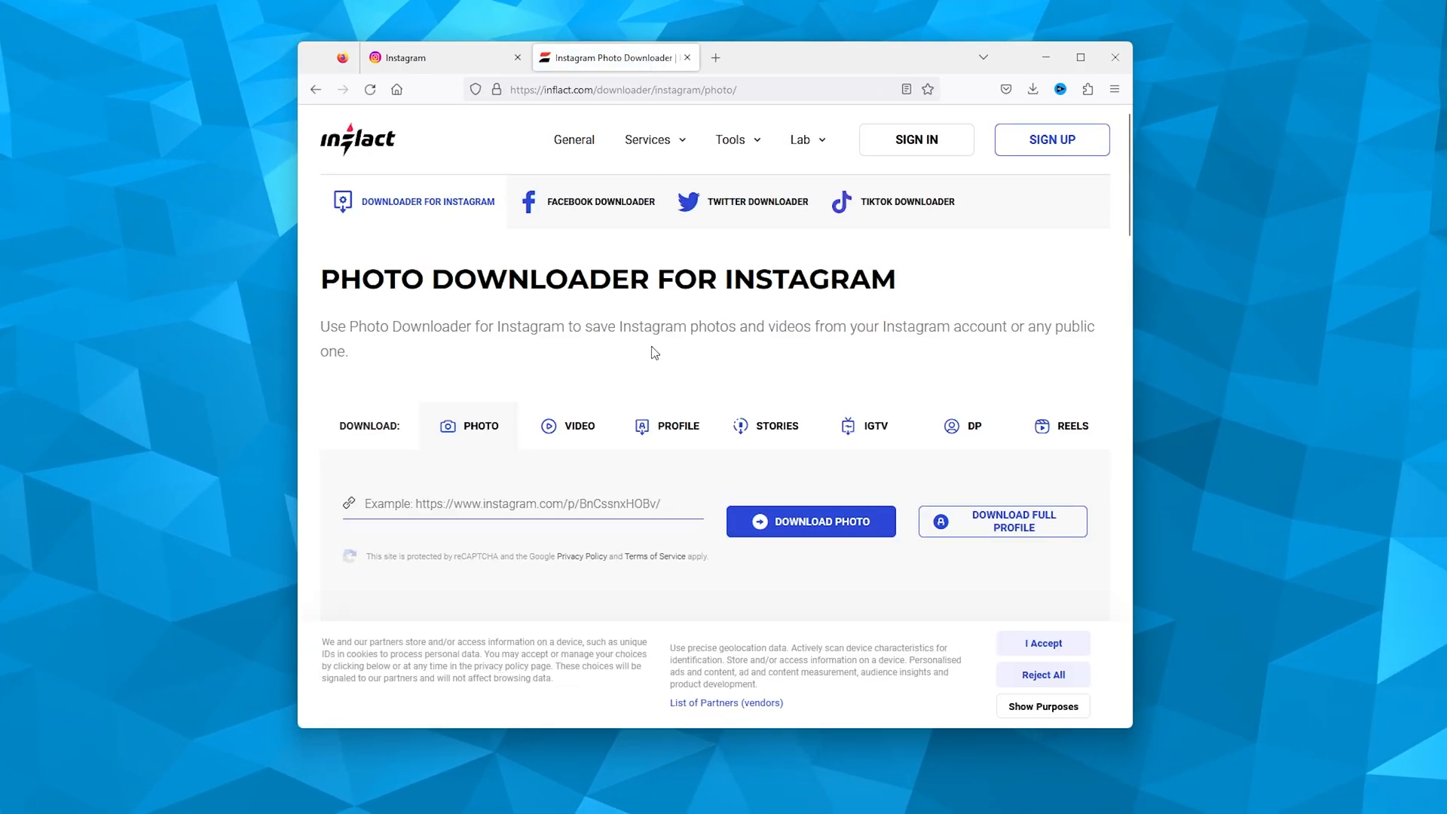
{"action": "left_click", "coordinate": [422, 57]}
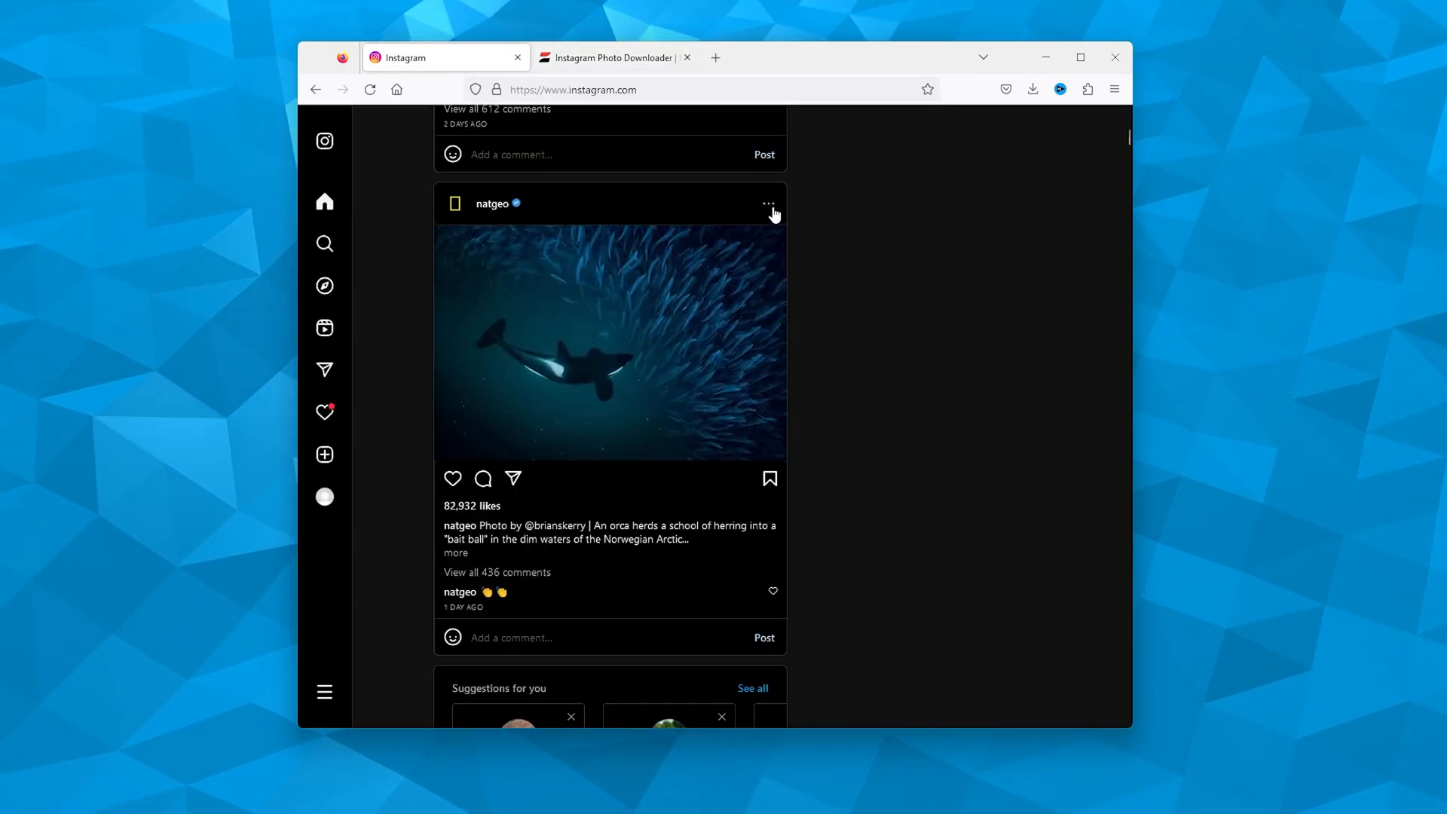
{"action": "left_click", "coordinate": [768, 203]}
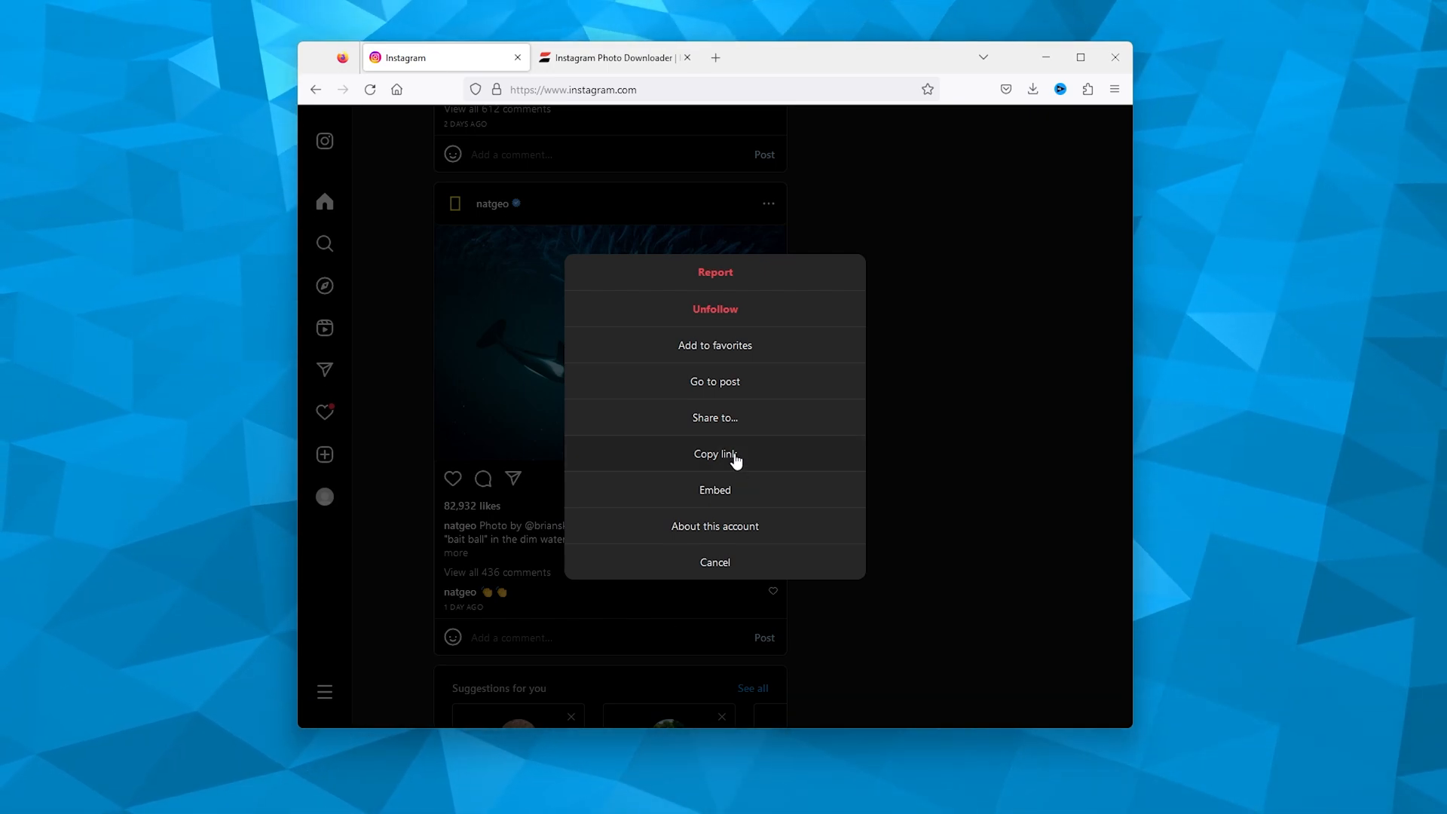
{"action": "left_click", "coordinate": [613, 57]}
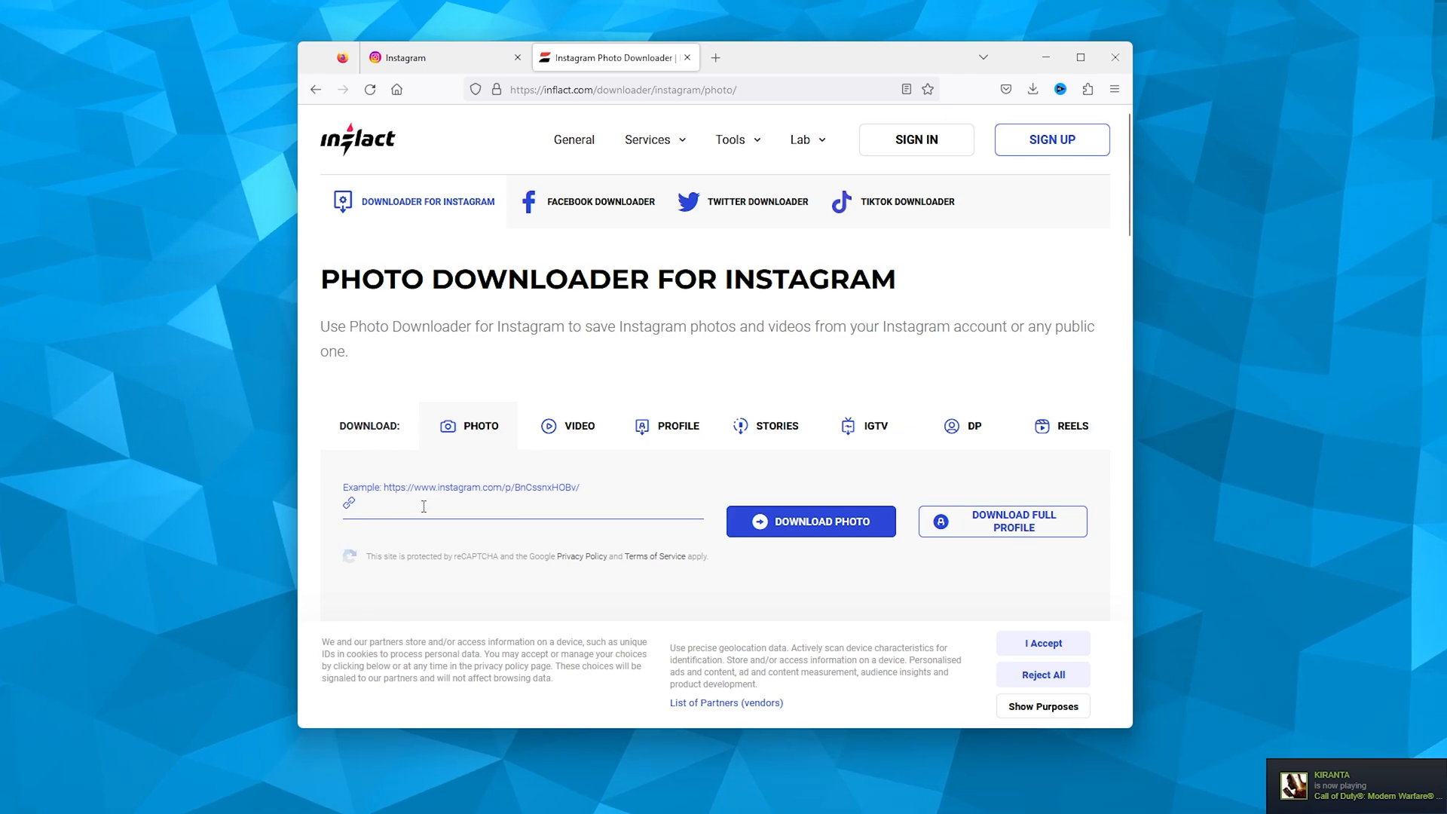
Step: Paste the orca post link (instagram.com/p/CrLaqnQrNFM) into Inflact and request the photo
{"action": "type", "text": "https://www.instagram.com/p/CrLaqnQrNFM/?utm_source=ig_web_copy_link"}
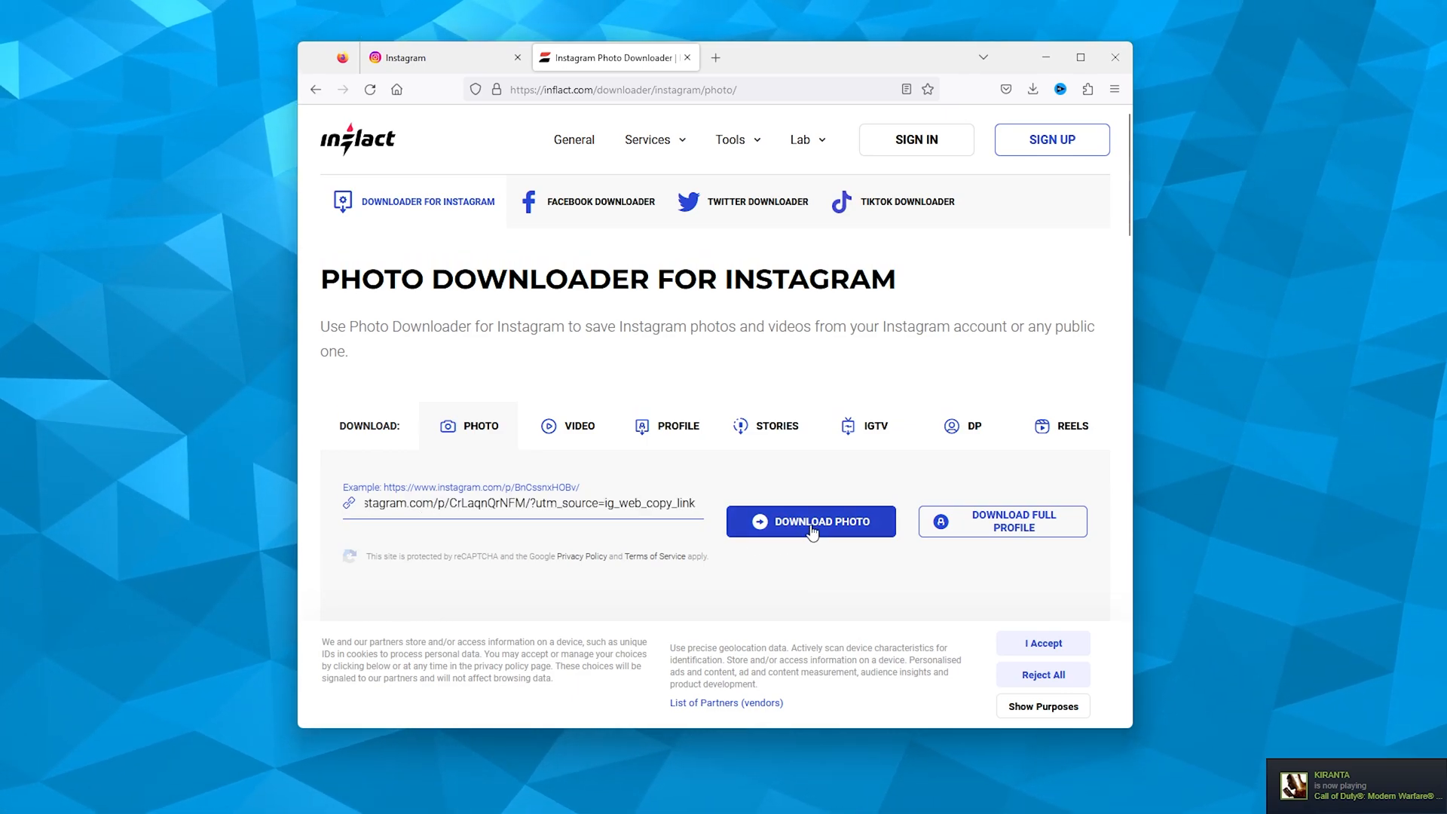
{"action": "left_click", "coordinate": [810, 522]}
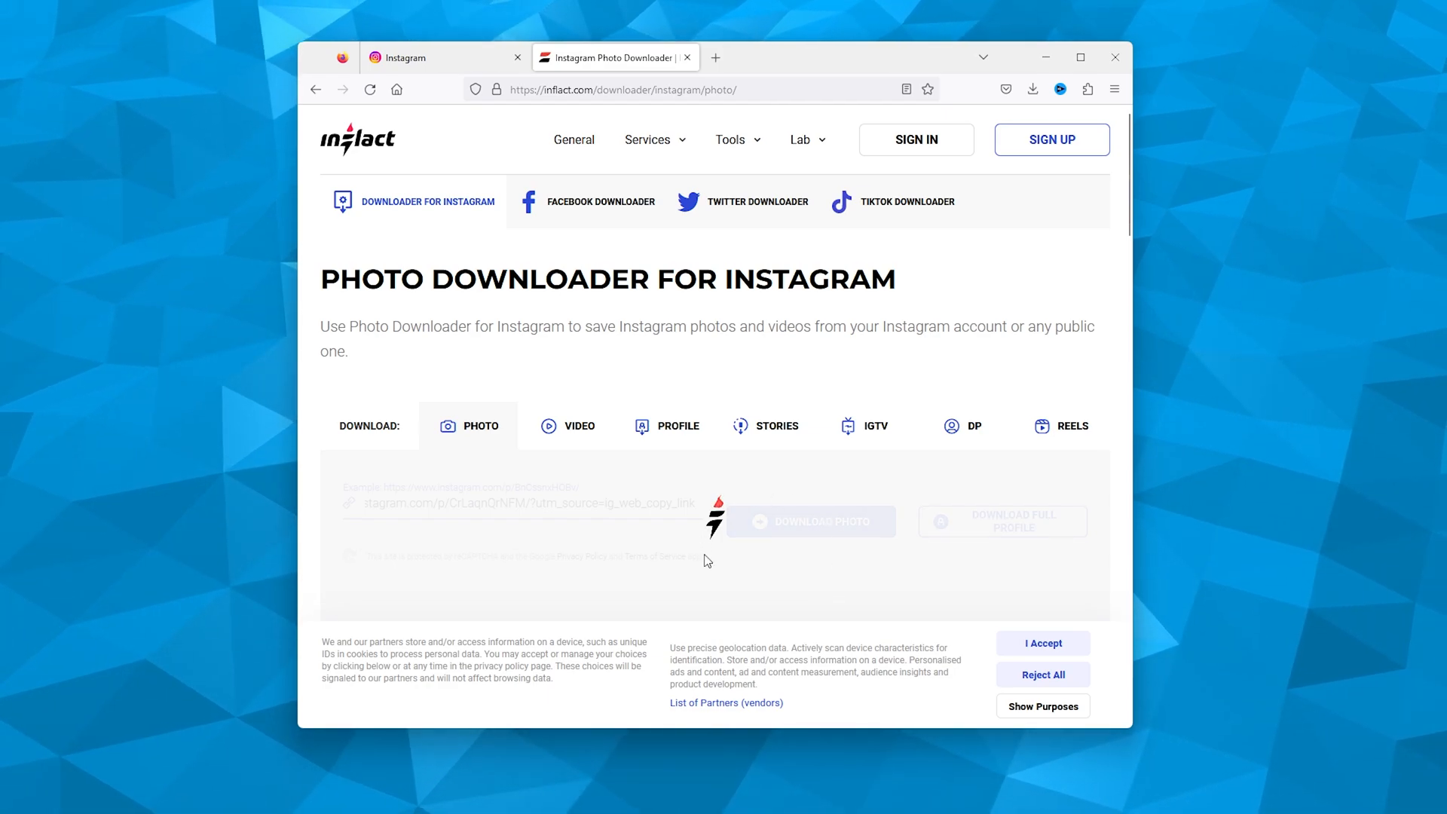
{"action": "scroll", "scroll_direction": "down", "scroll_amount": 3}
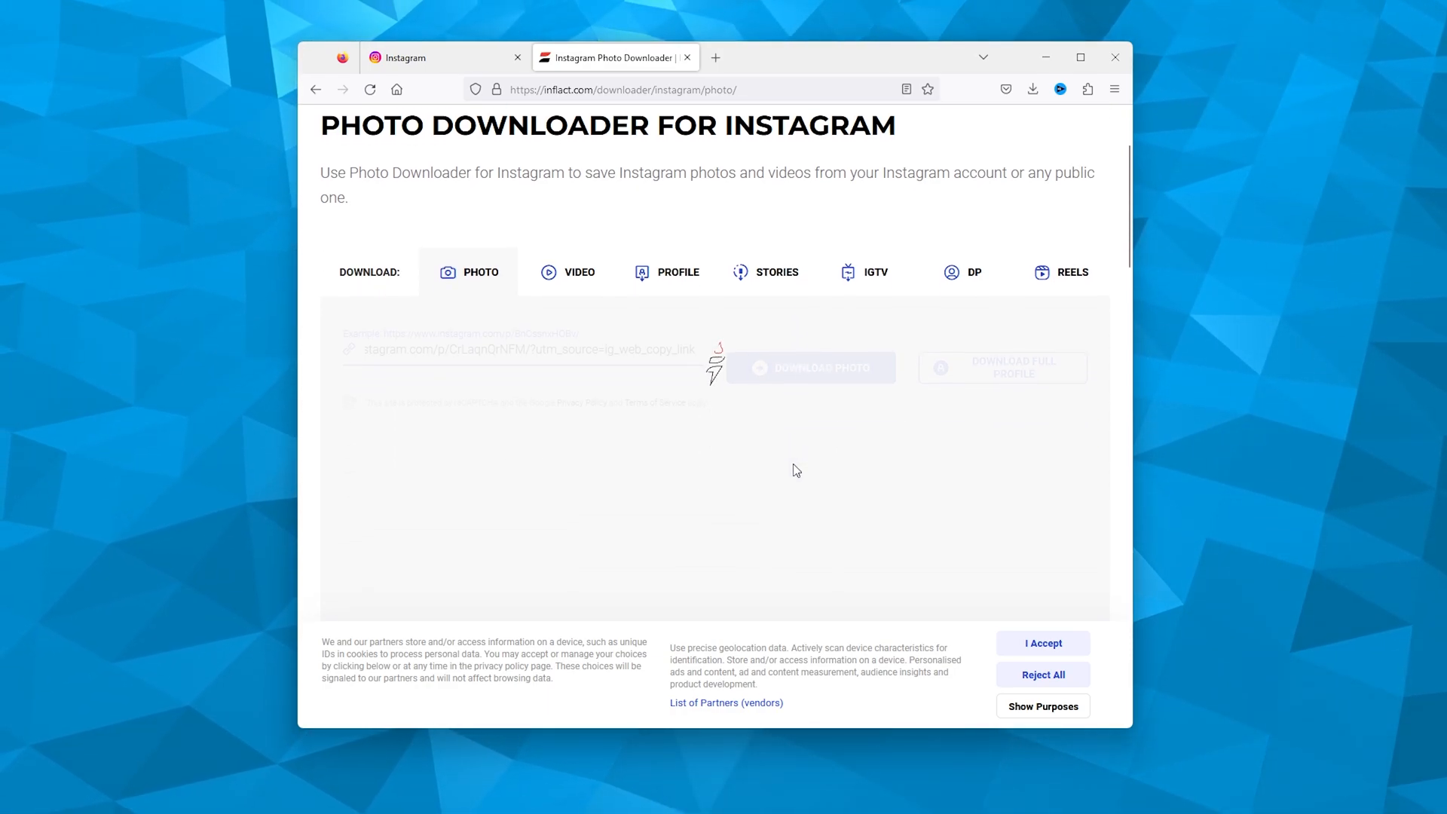
{"action": "scroll", "scroll_direction": "down", "scroll_amount": 3}
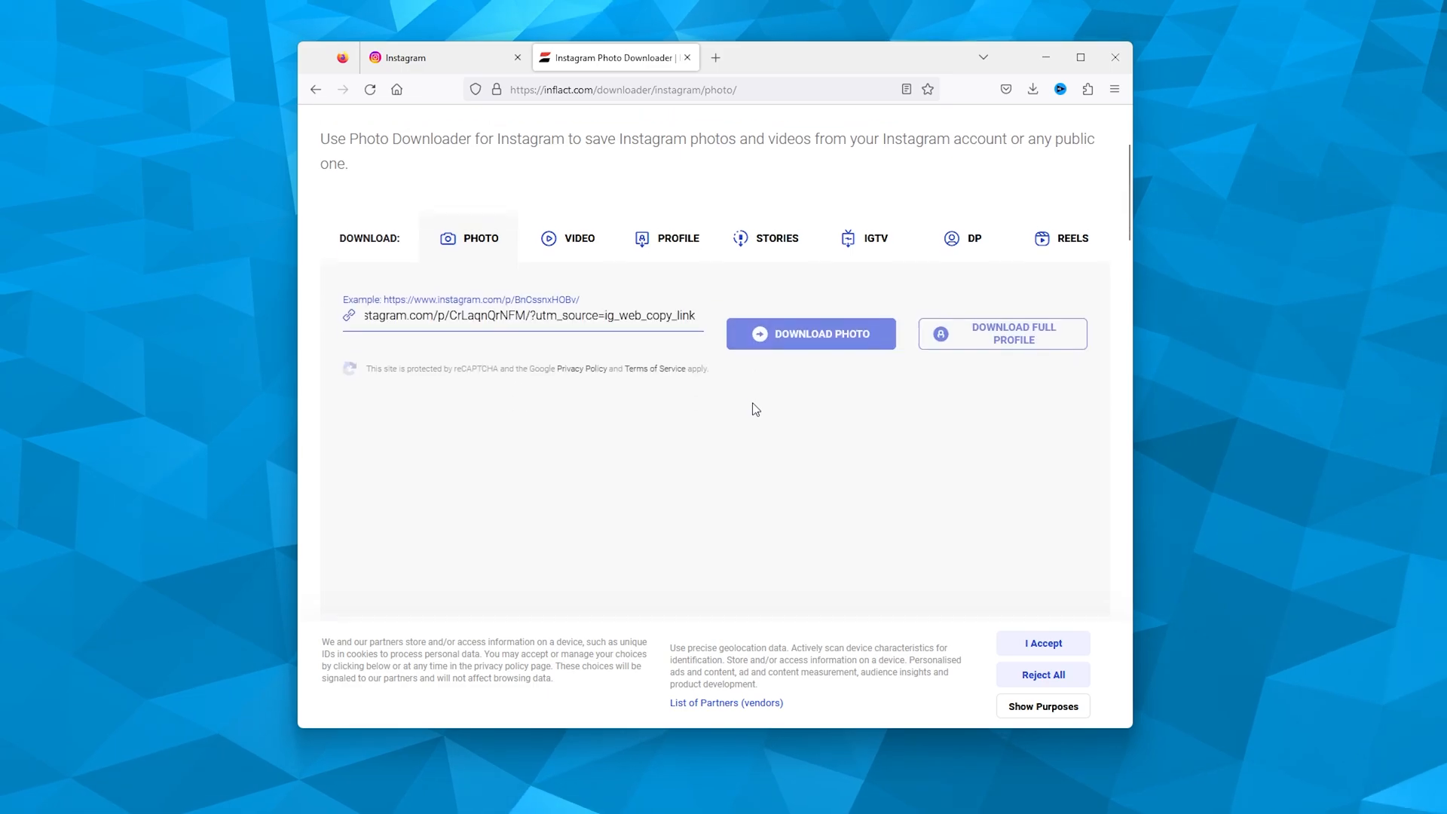
{"action": "left_click", "coordinate": [811, 333]}
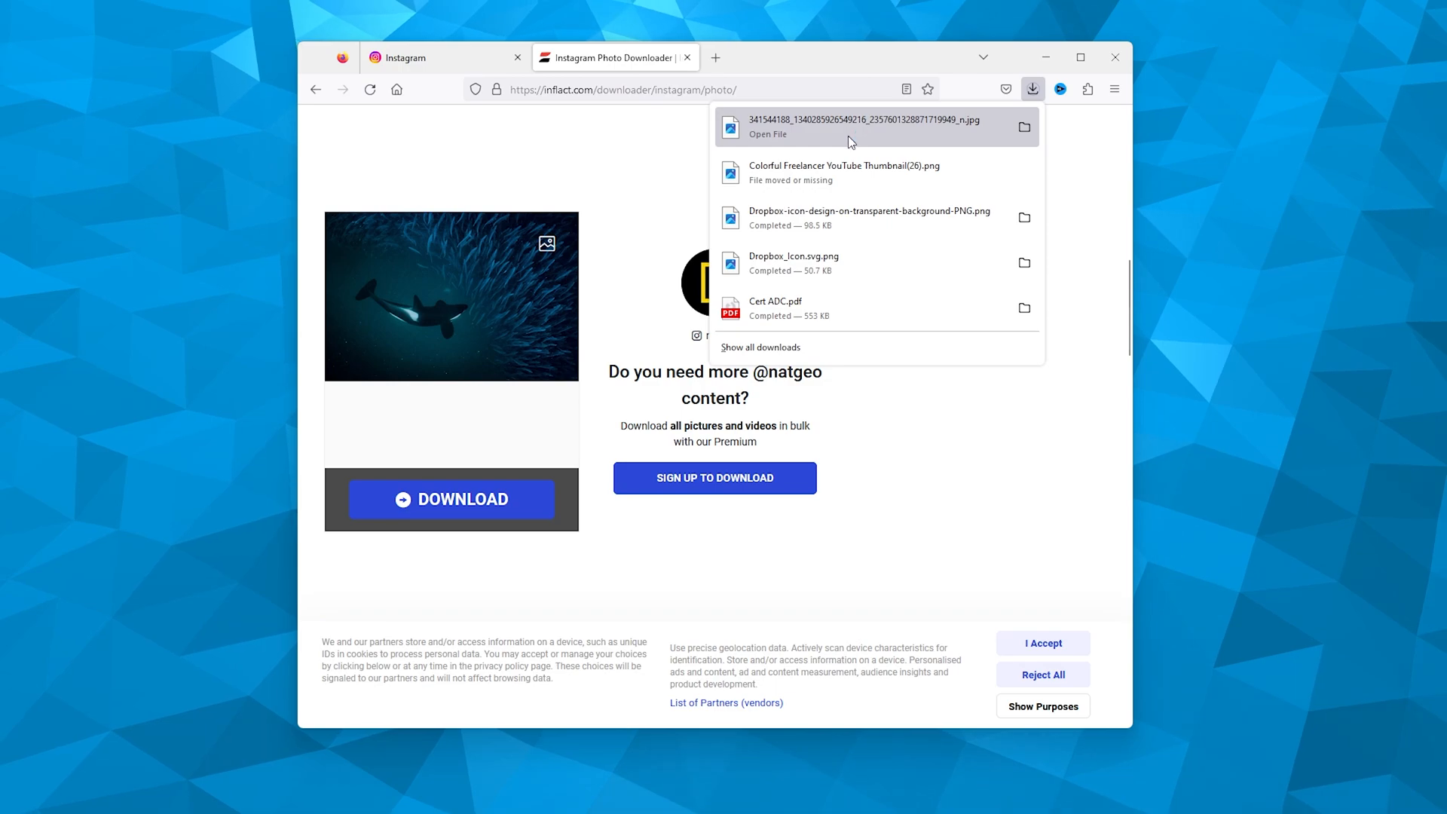
Step: Open the downloaded orca JPG from Firefox's downloads
{"action": "left_click", "coordinate": [850, 127]}
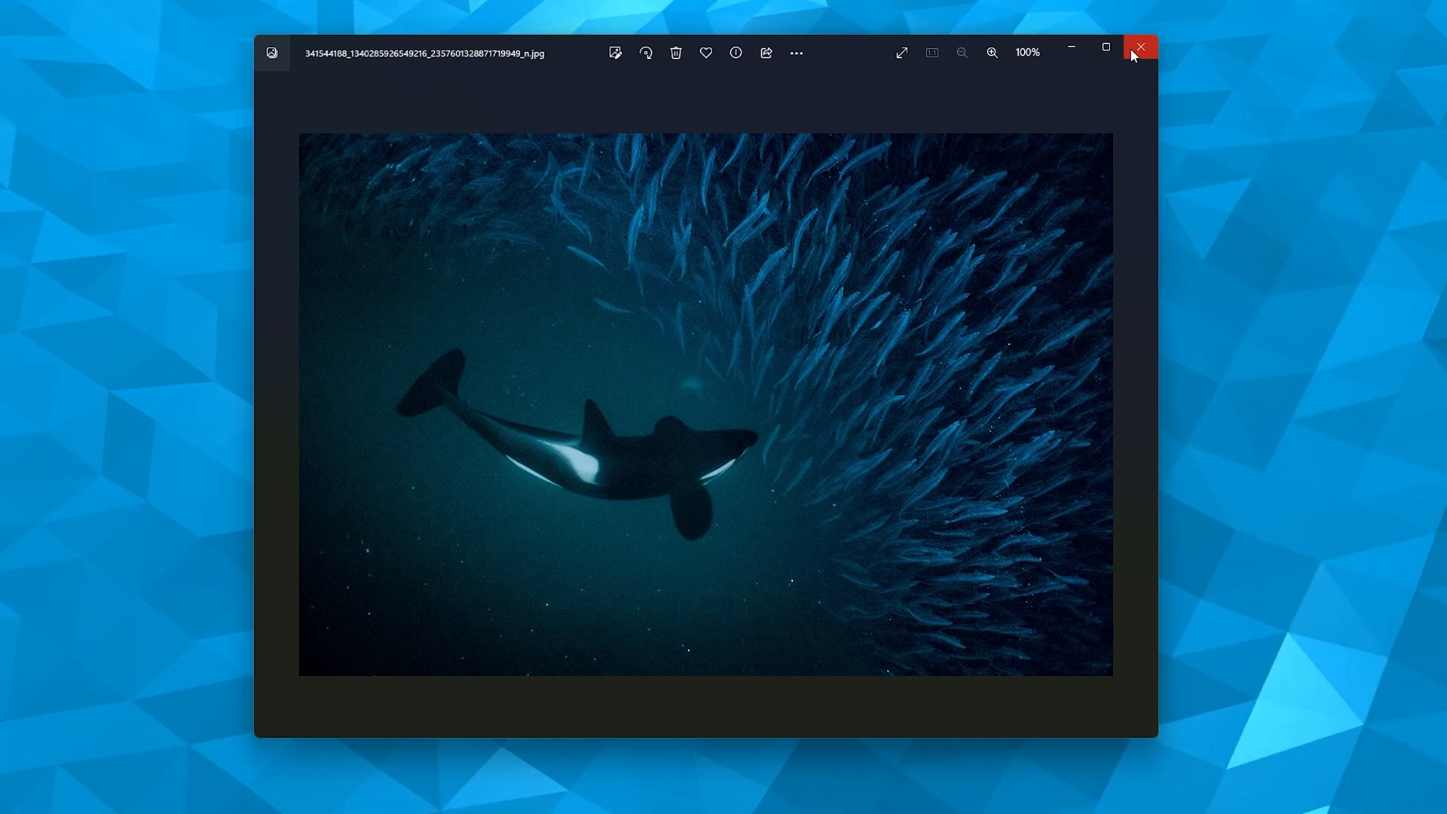
Step: Close the Photos viewer after viewing the orca image at 100%
{"action": "left_click", "coordinate": [1140, 46]}
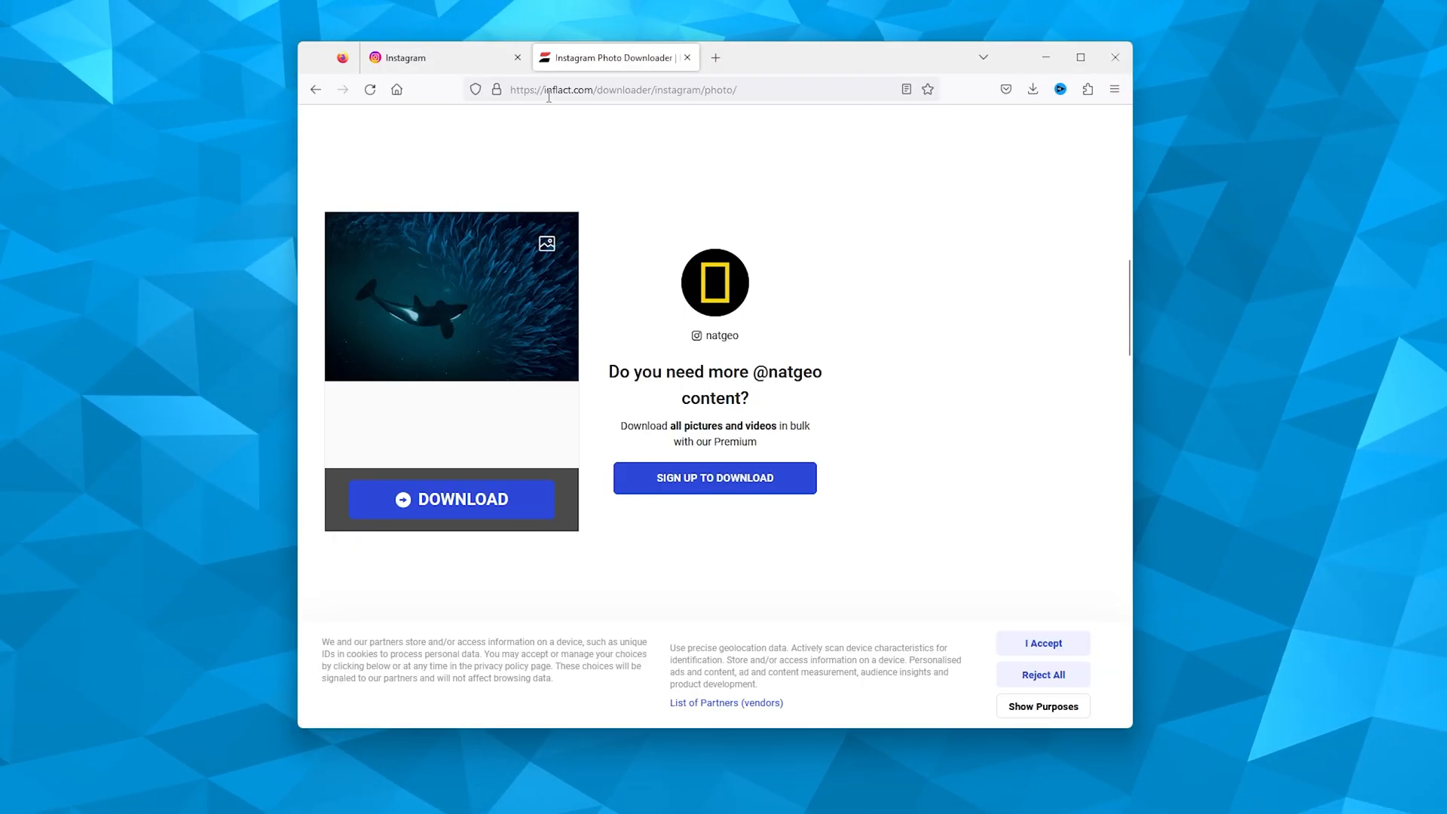